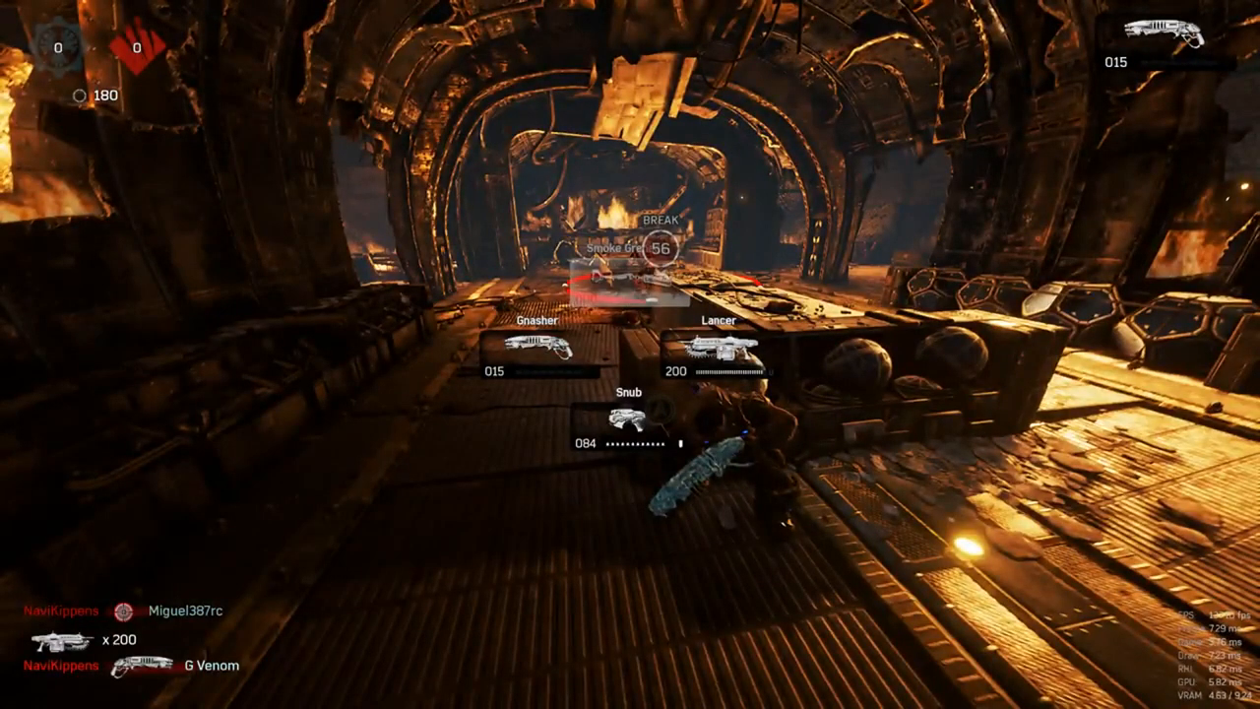
Alt+Tab out of Gears of War 4 to Resource Monitor's Overview.
key("alt+tab")
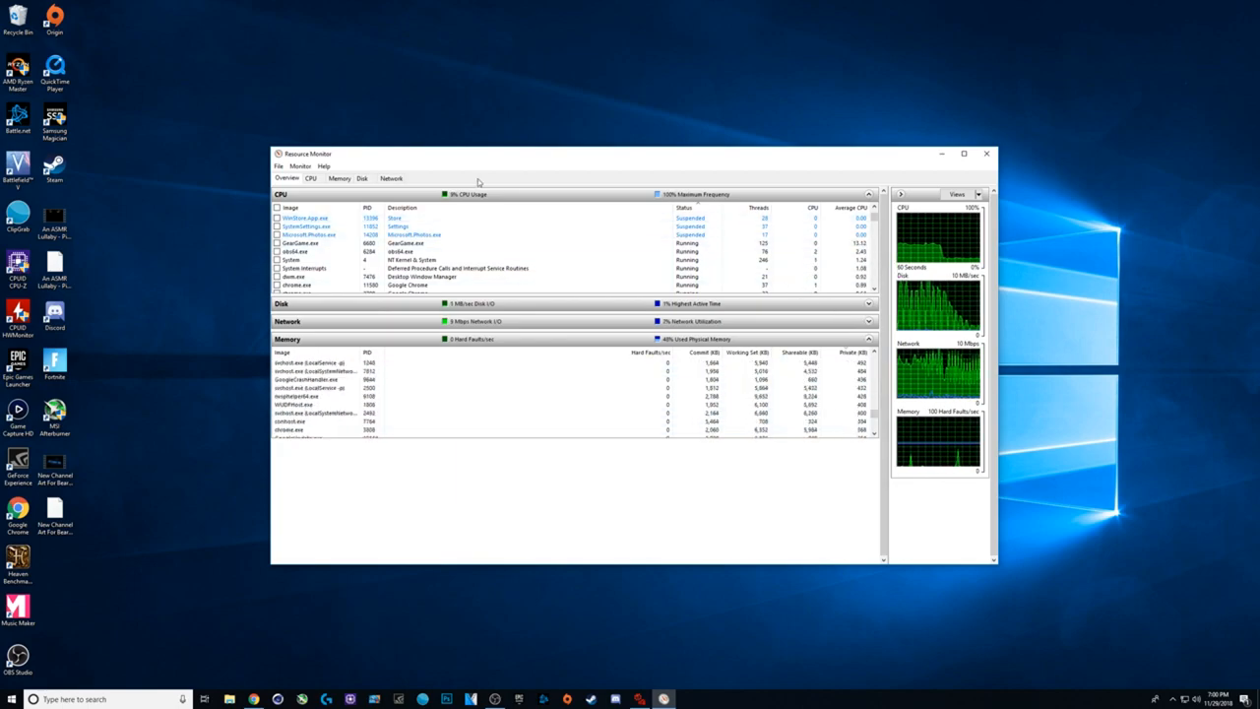
Review the Memory tab, then show the CPU tab's per-core usage graphs.
left_click(340, 178)
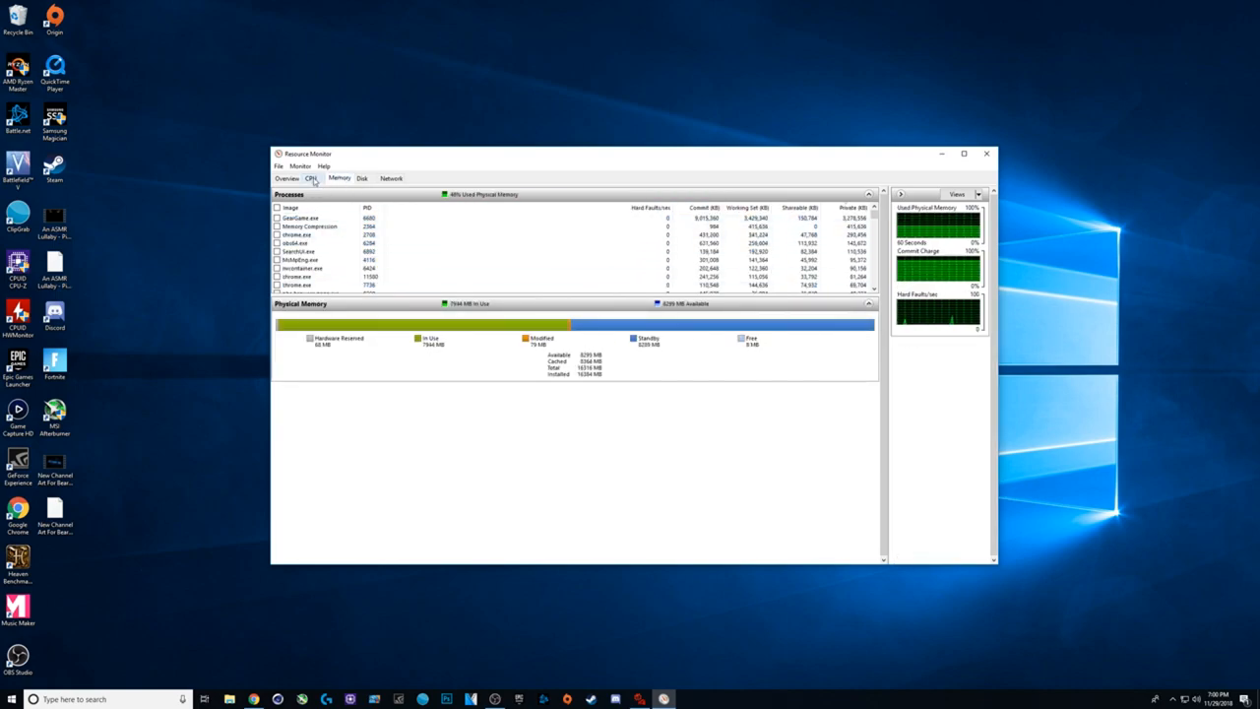
left_click(311, 178)
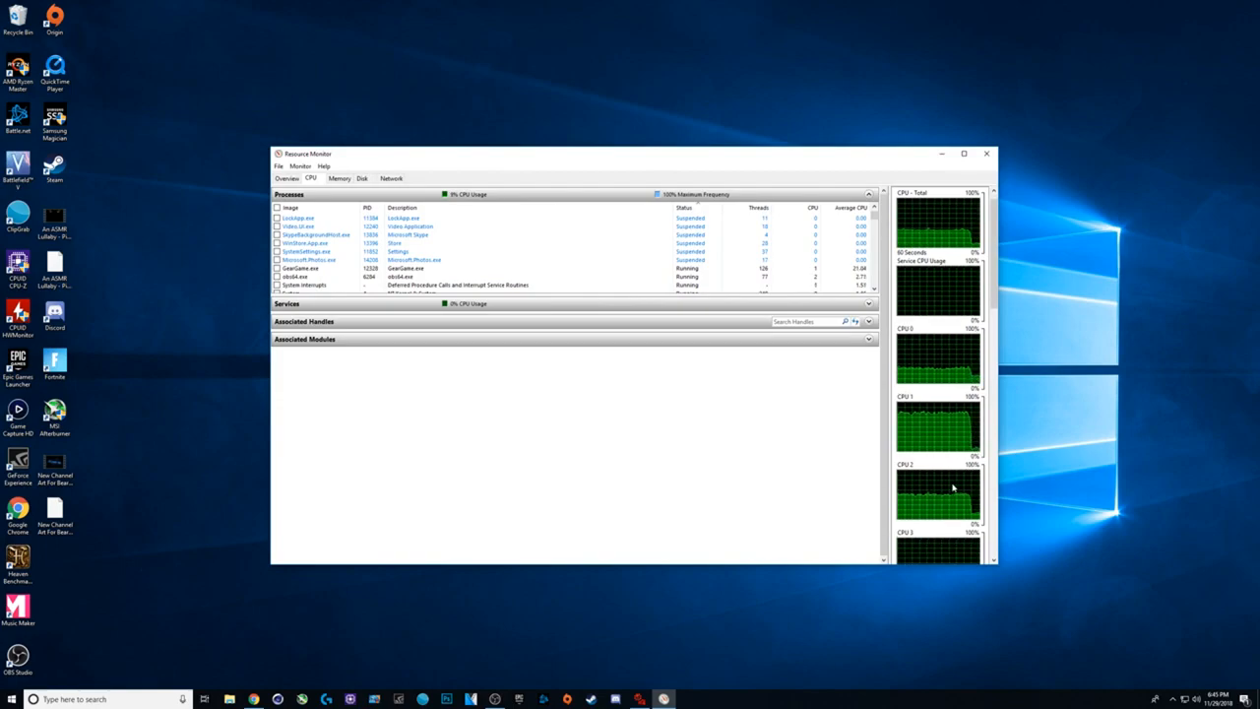
Scroll the core graphs, check Memory details, then switch to the DxDiag report in Notepad.
scroll("down", 3)
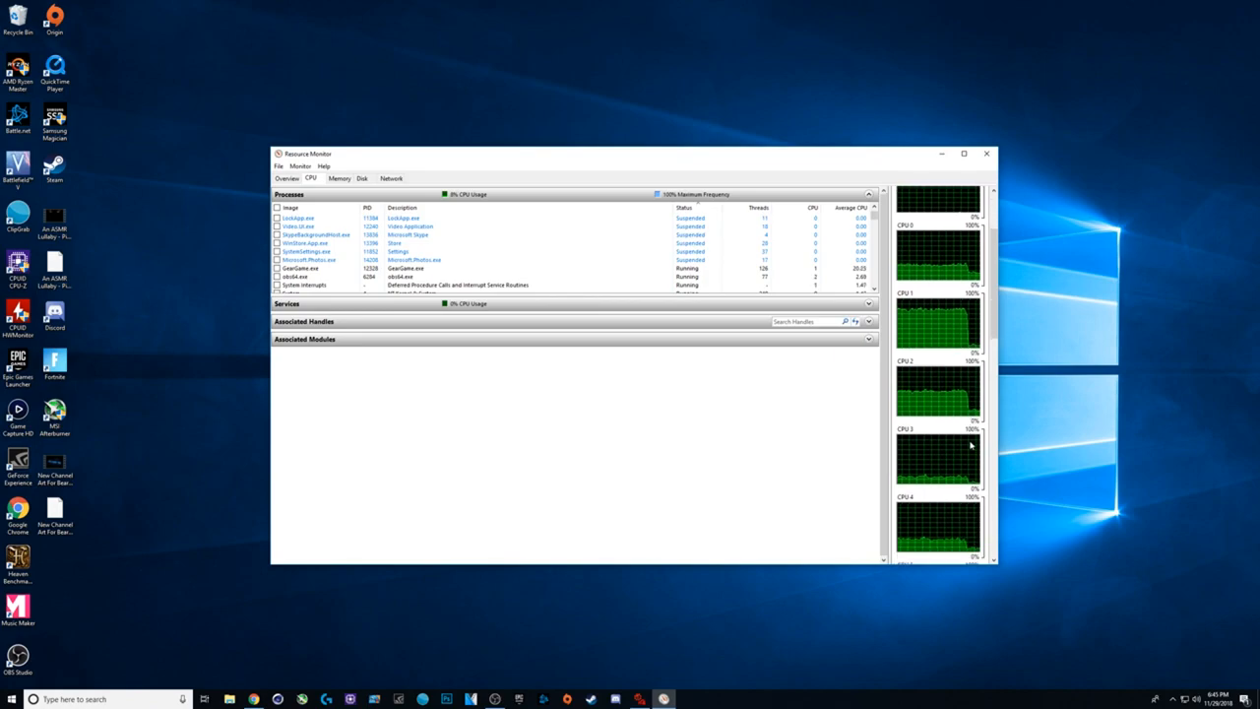
scroll("down", 3)
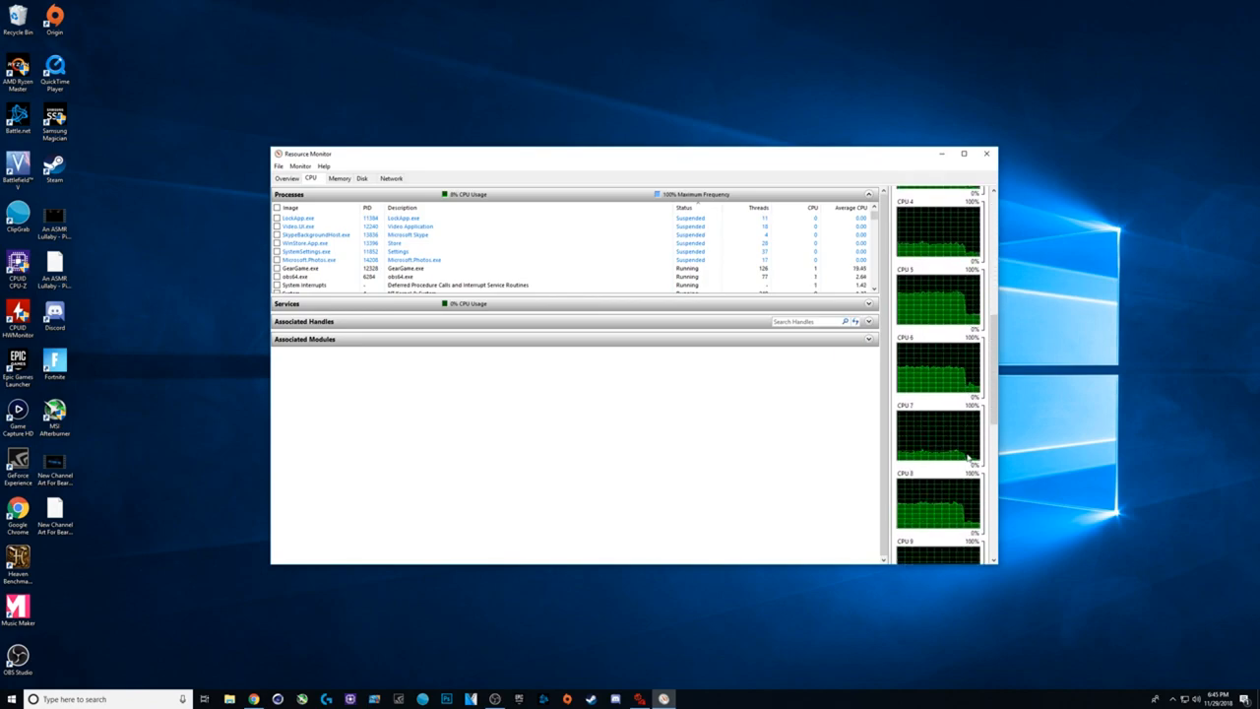
scroll("down", 3)
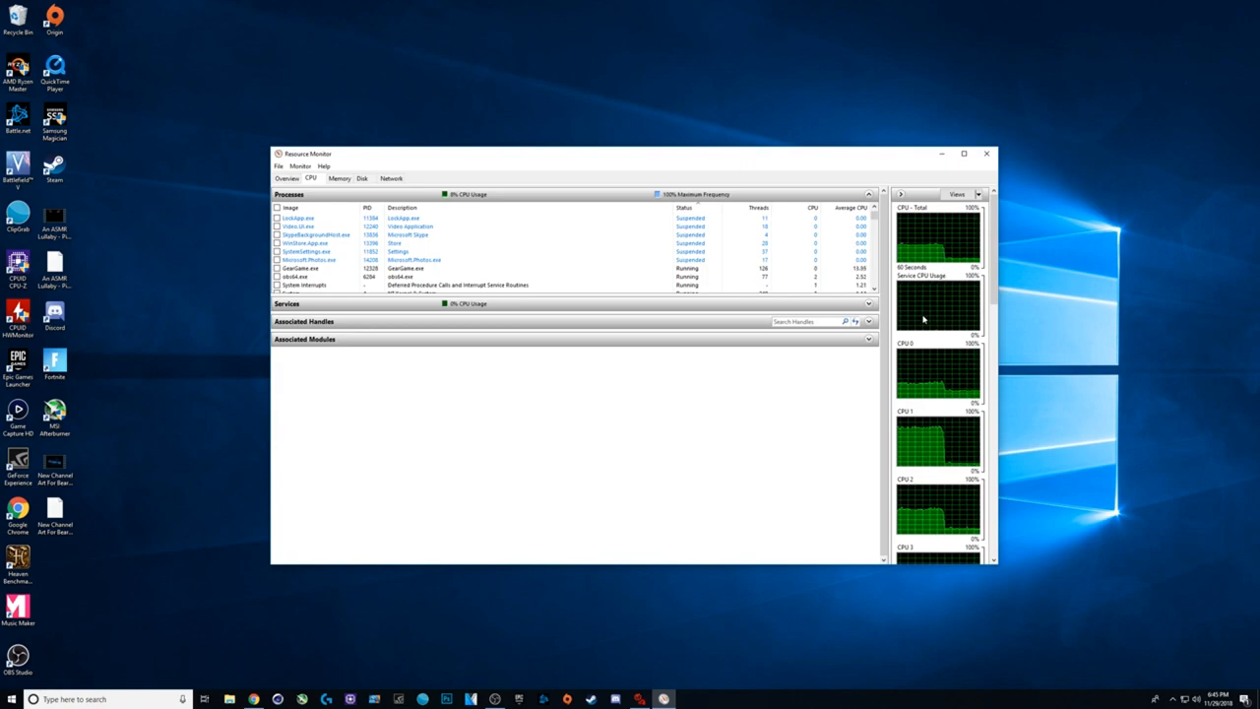
left_click(339, 179)
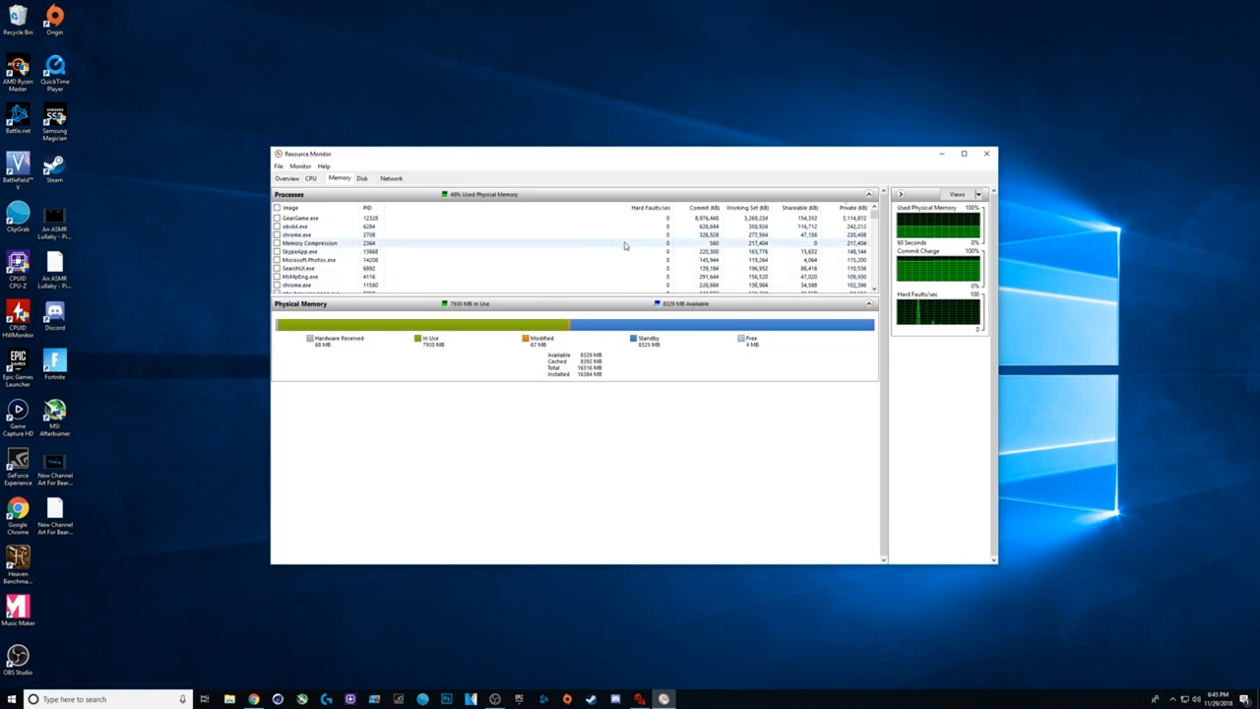
left_click(560, 218)
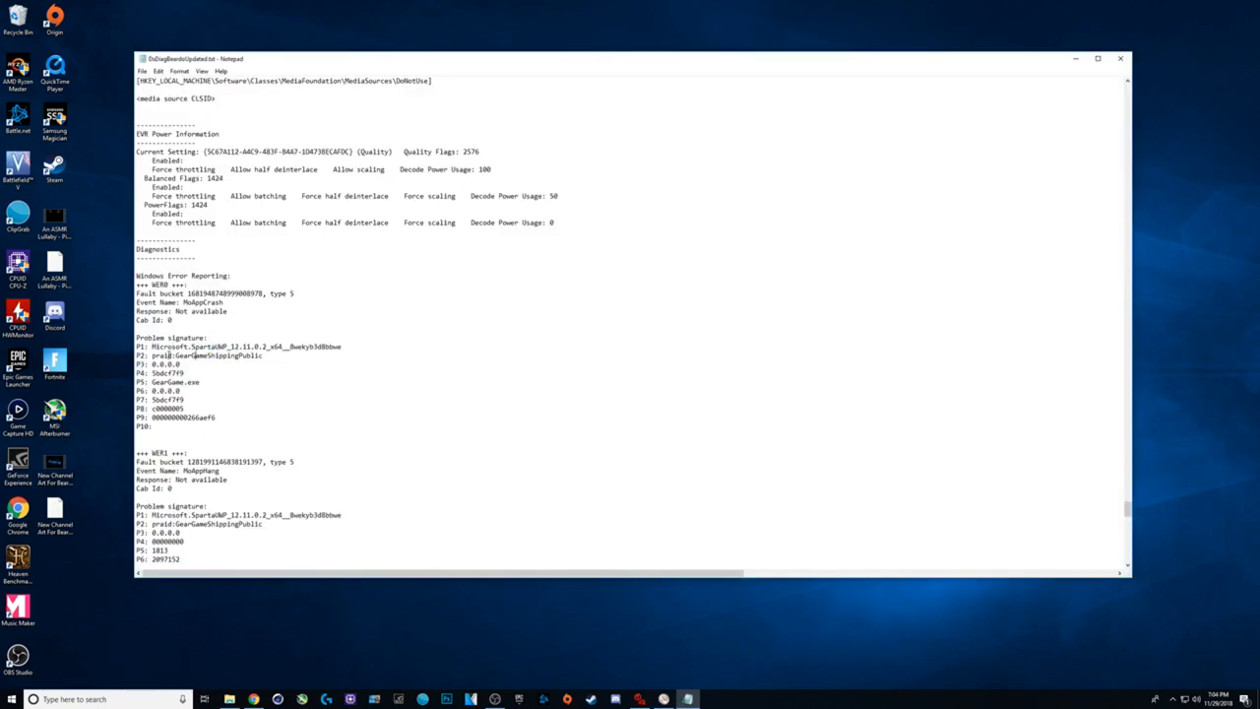
Highlight GearGameShippingPublic, GearGame.exe and the fault bucket in the WER0 and WER1 entries.
double_click(216, 355)
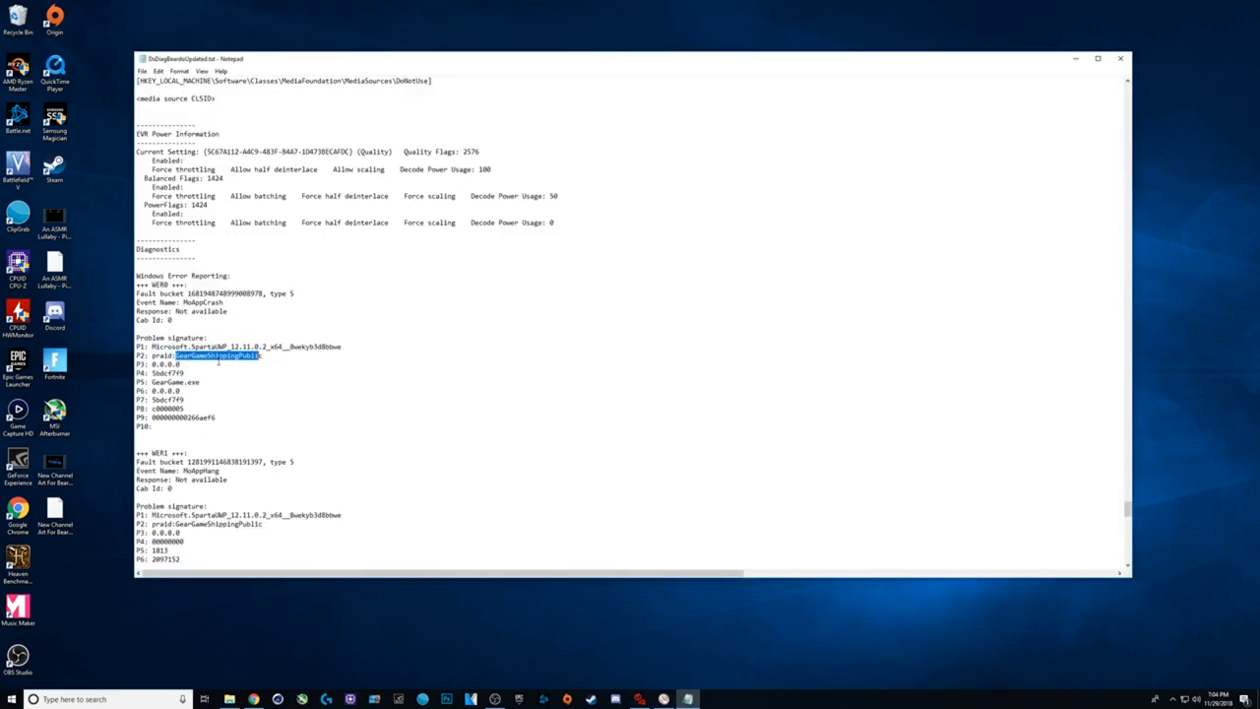
double_click(167, 382)
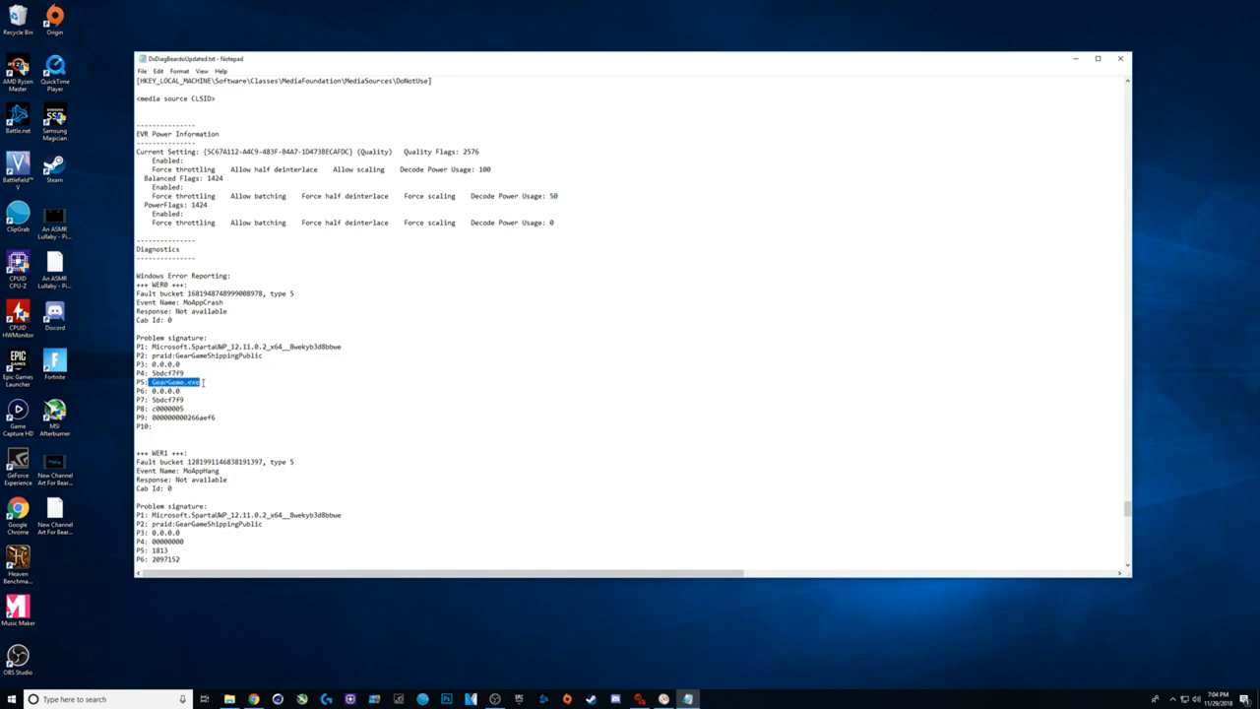
left_click(228, 302)
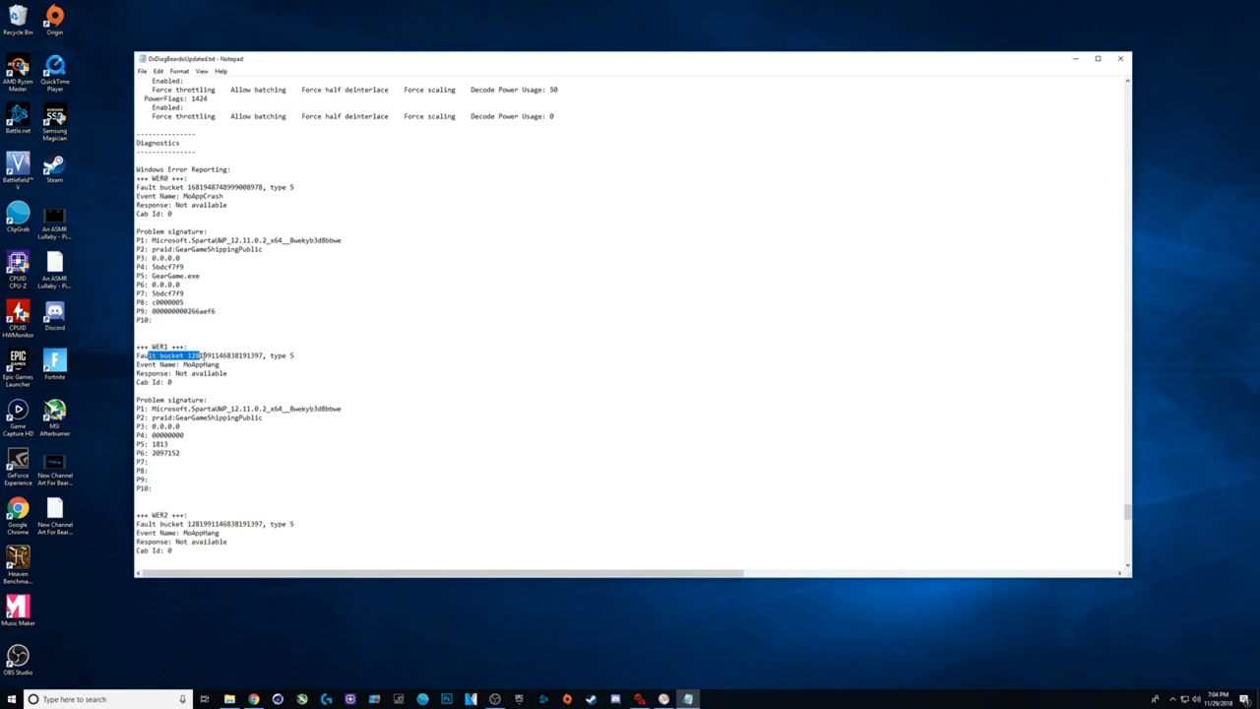
double_click(200, 364)
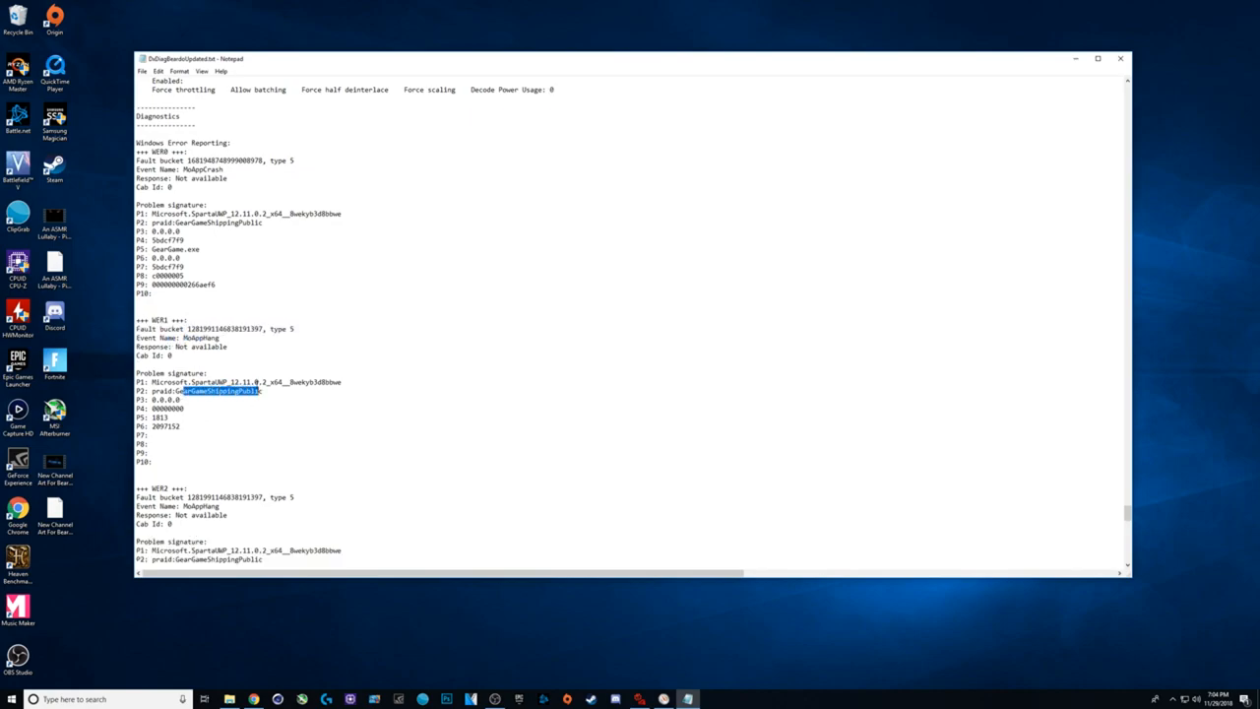
Scroll to WER3, highlight GearGameShippingPublic, and continue down to WER5.
scroll("down", 3)
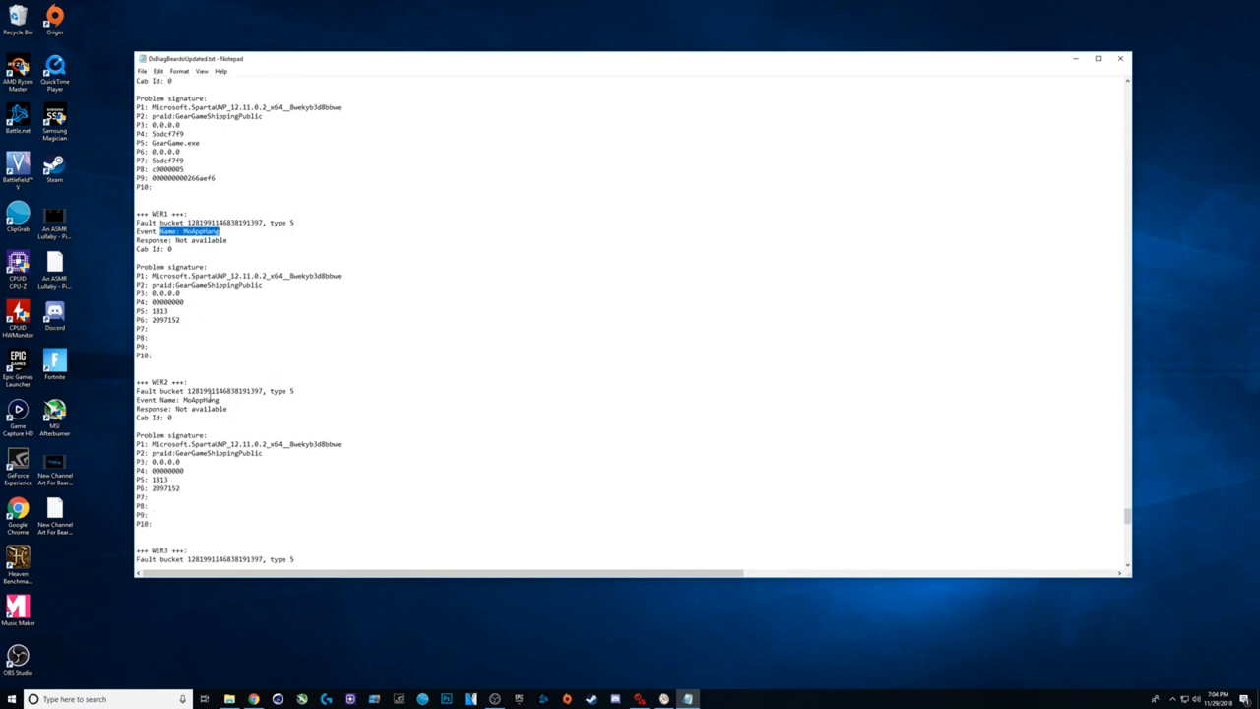
scroll("down", 3)
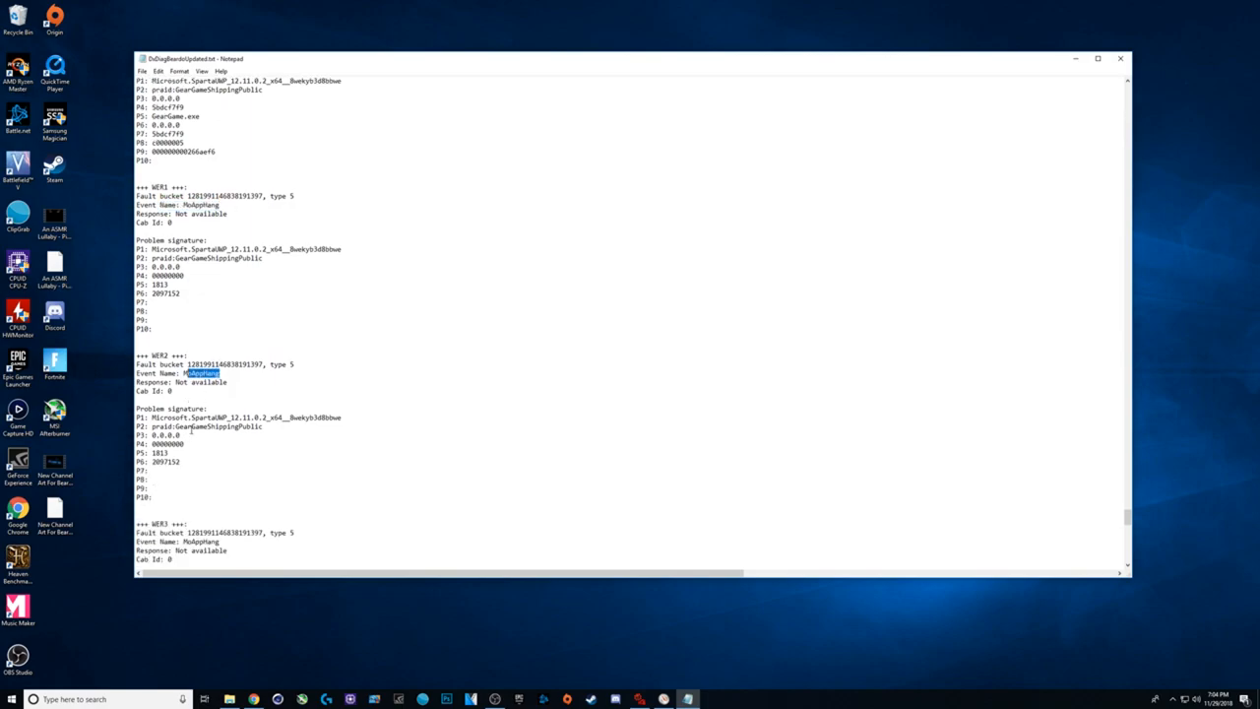
scroll("down", 3)
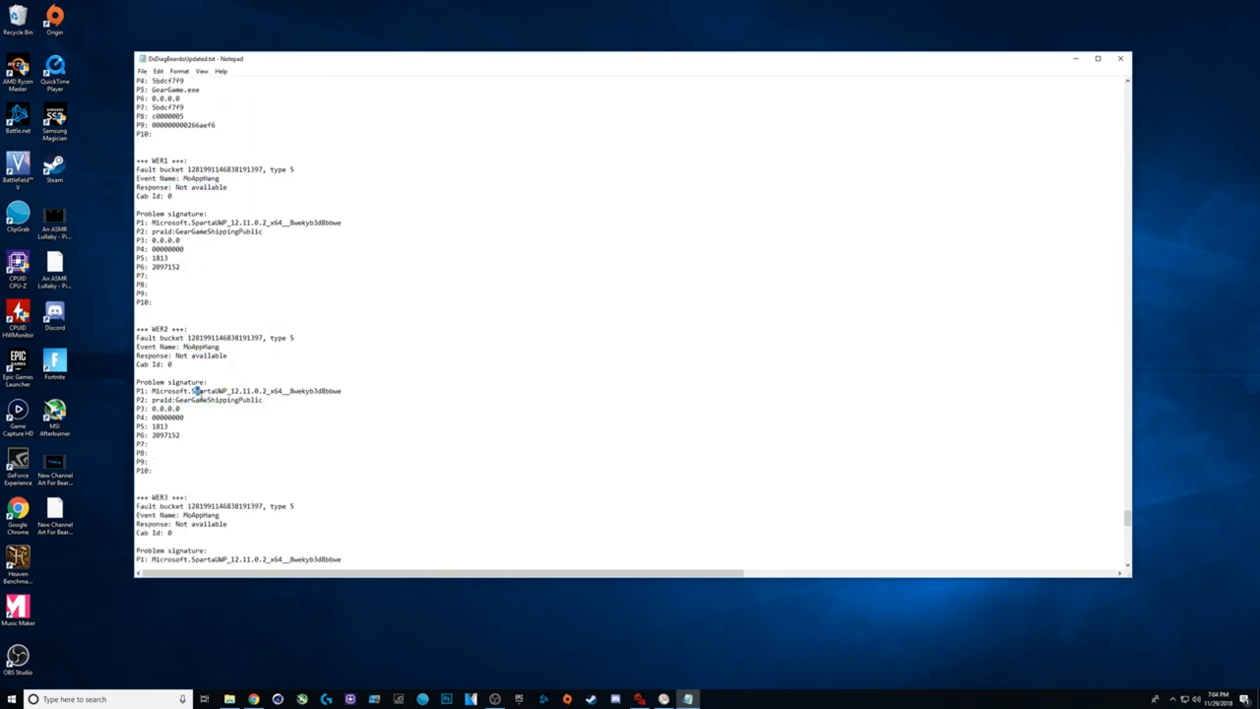
double_click(201, 435)
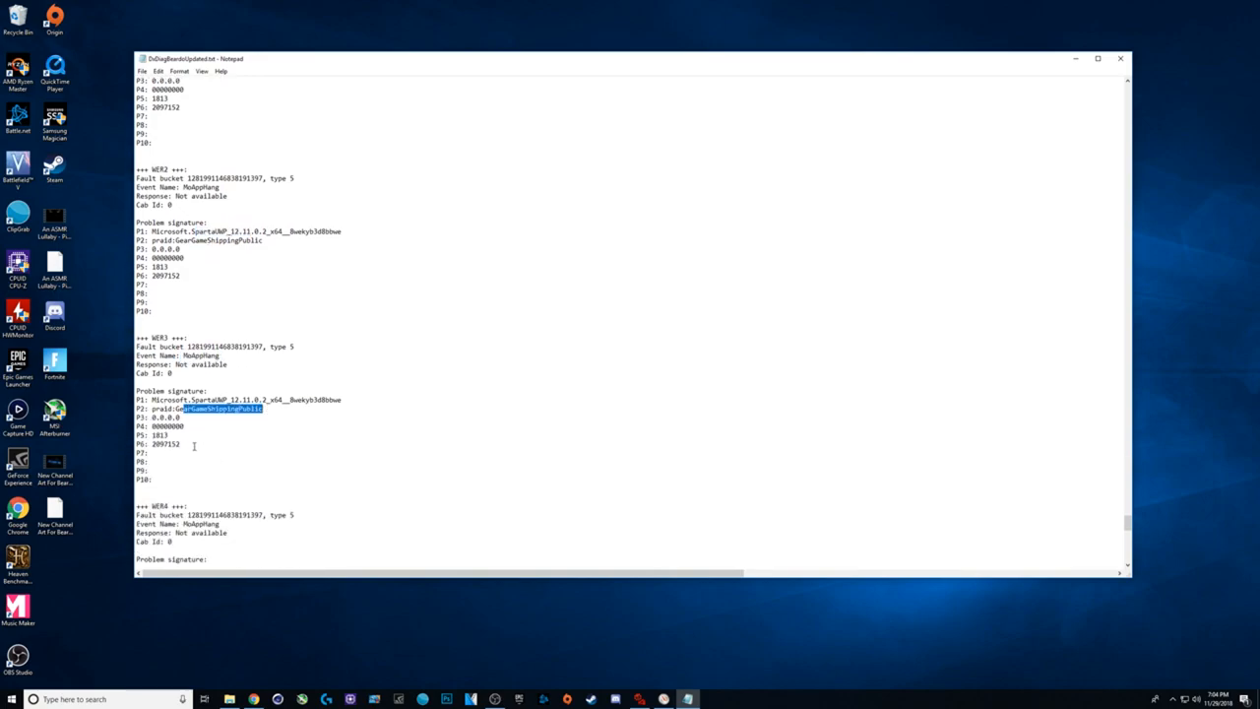
scroll("down", 3)
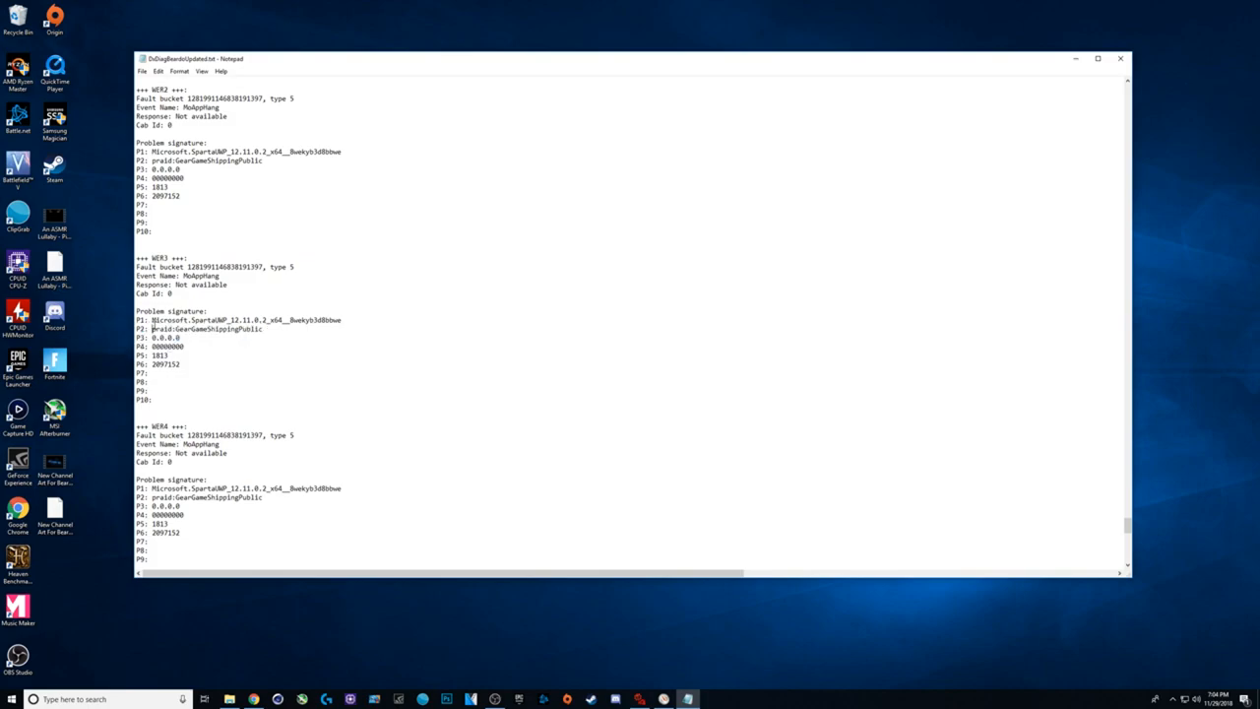
scroll("down", 3)
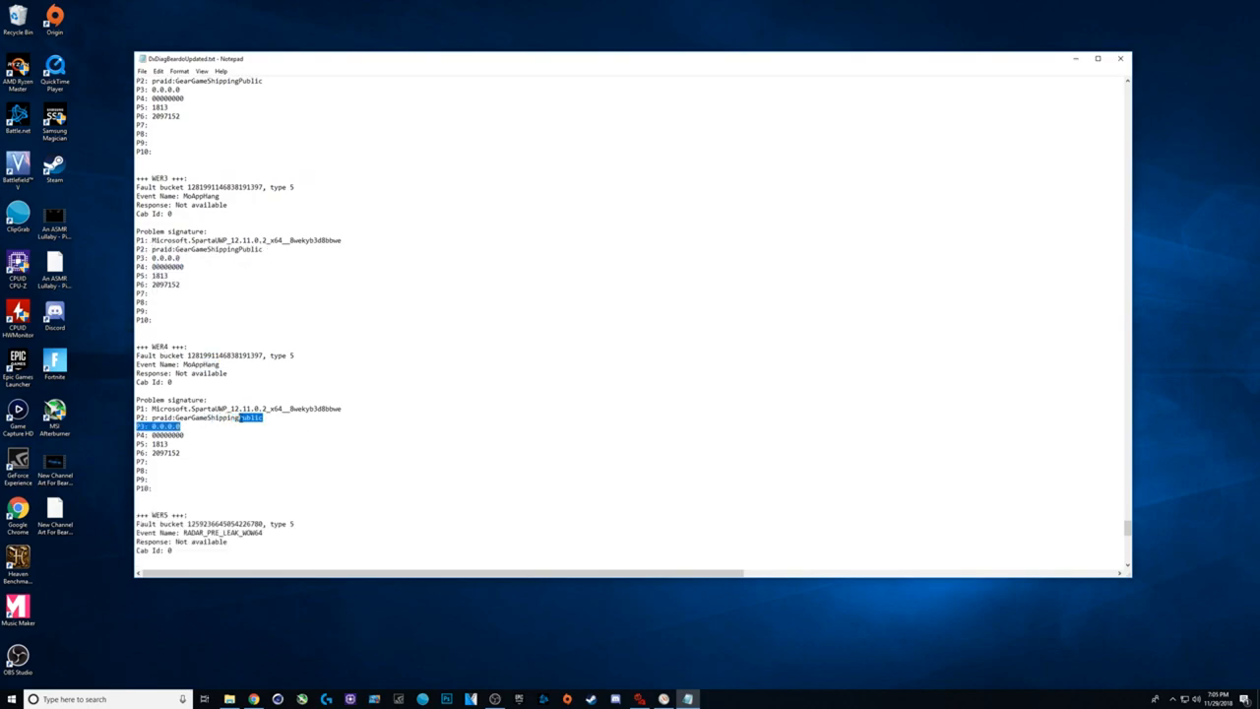
scroll("down", 3)
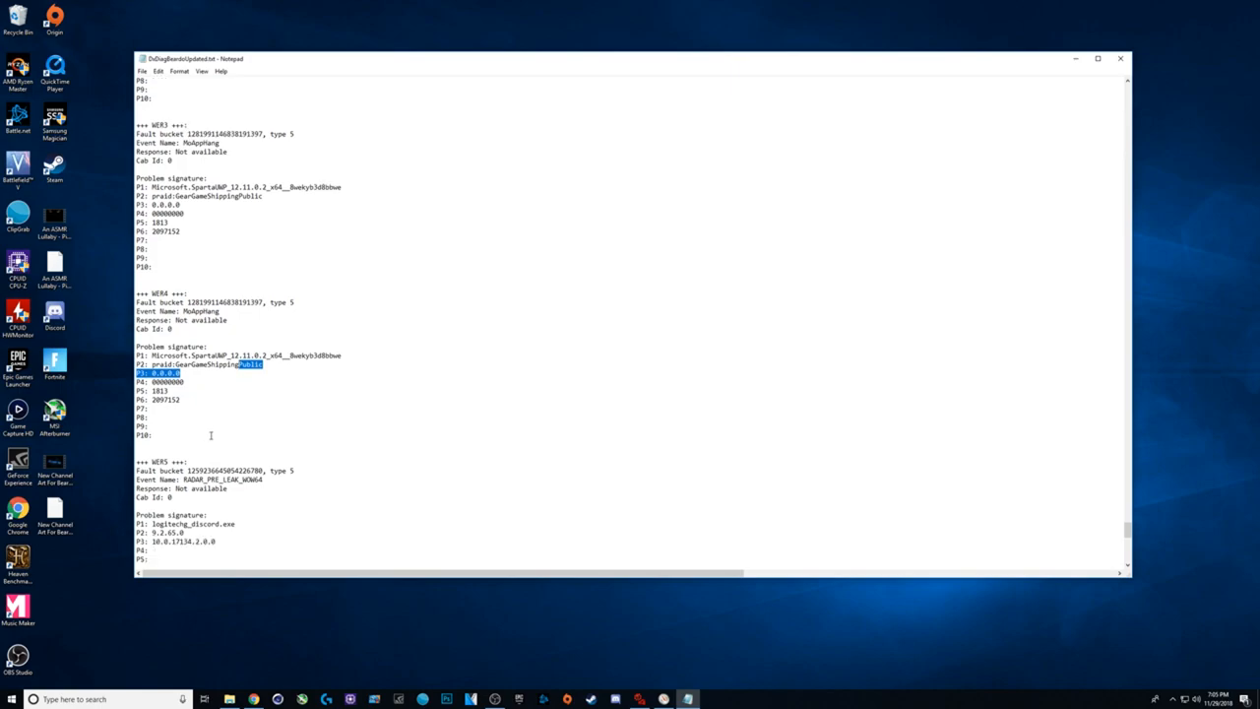